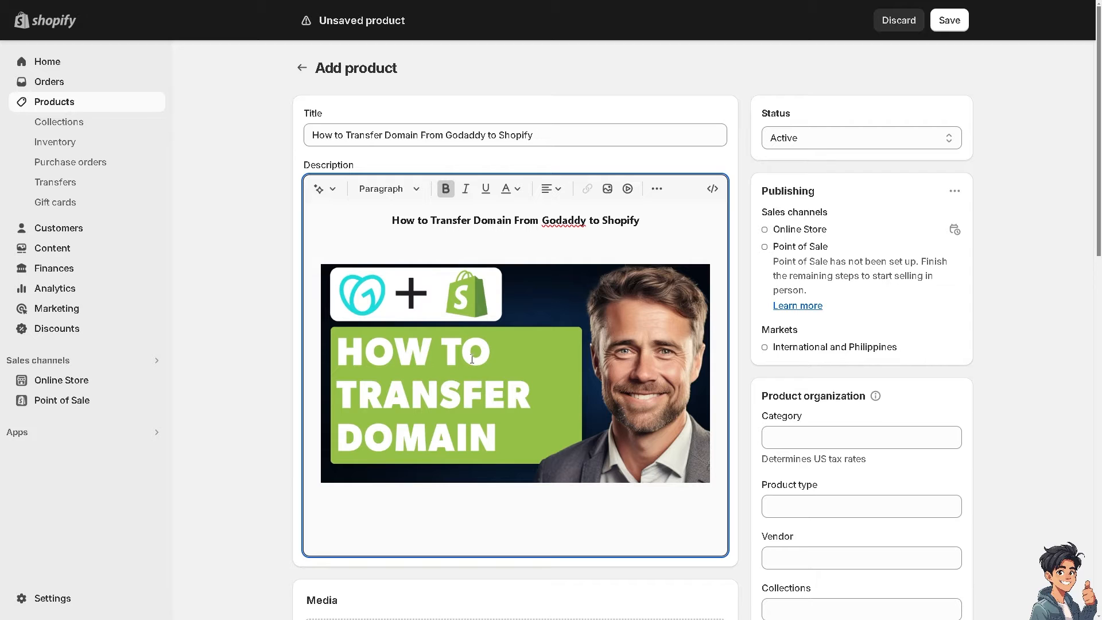
mouse_move(61, 380)
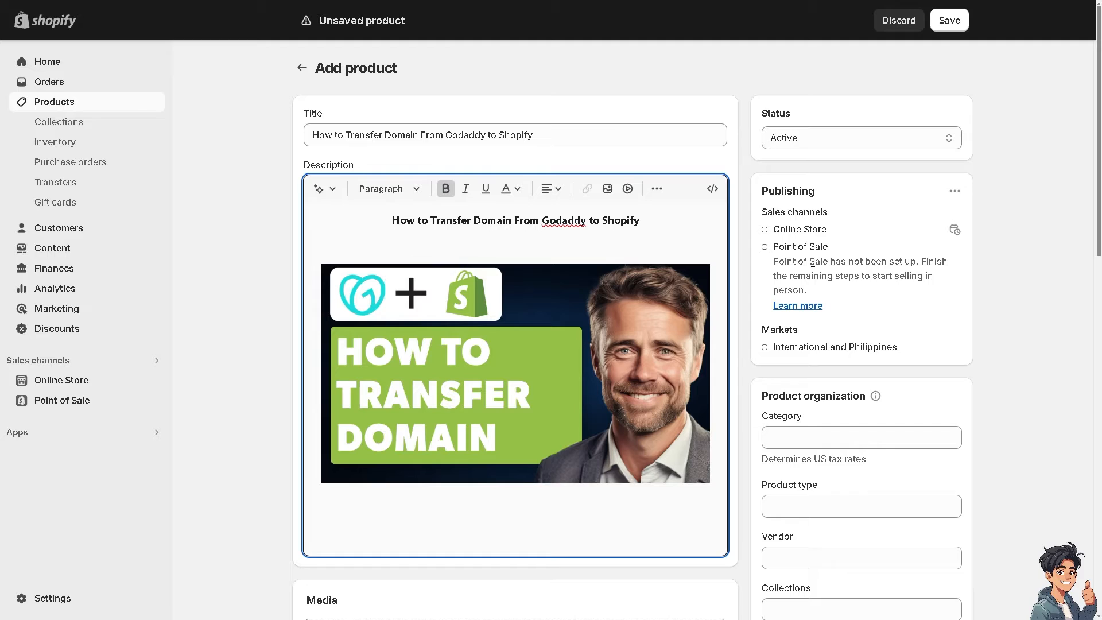
mouse_move(813, 262)
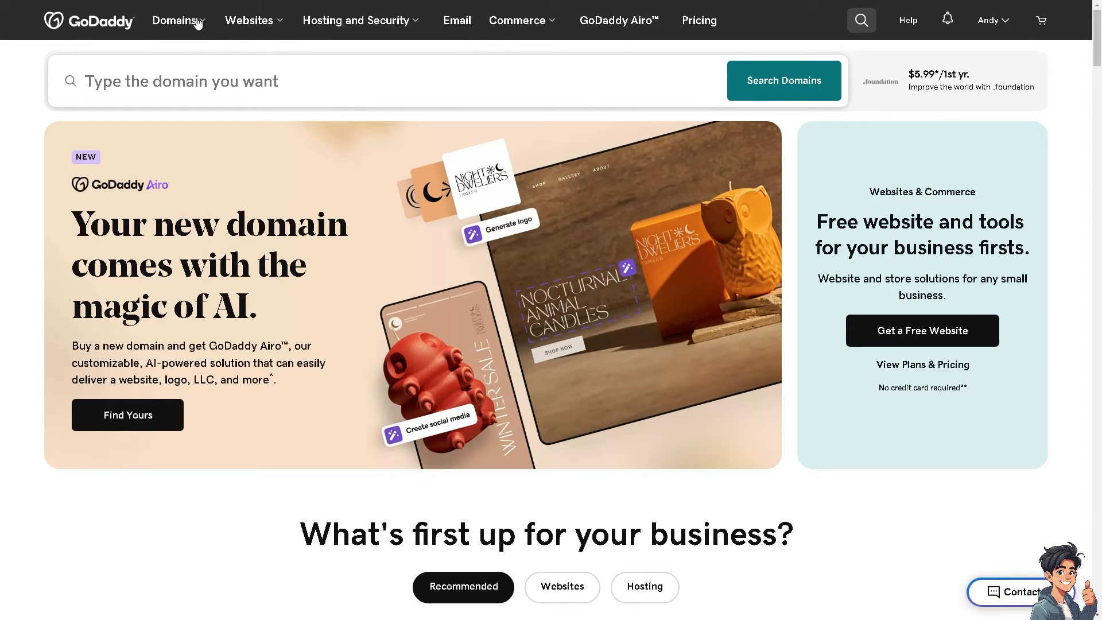
- Reach the Domain Transfer page from the Domains menu's Transfer Domain Names option
click(174, 19)
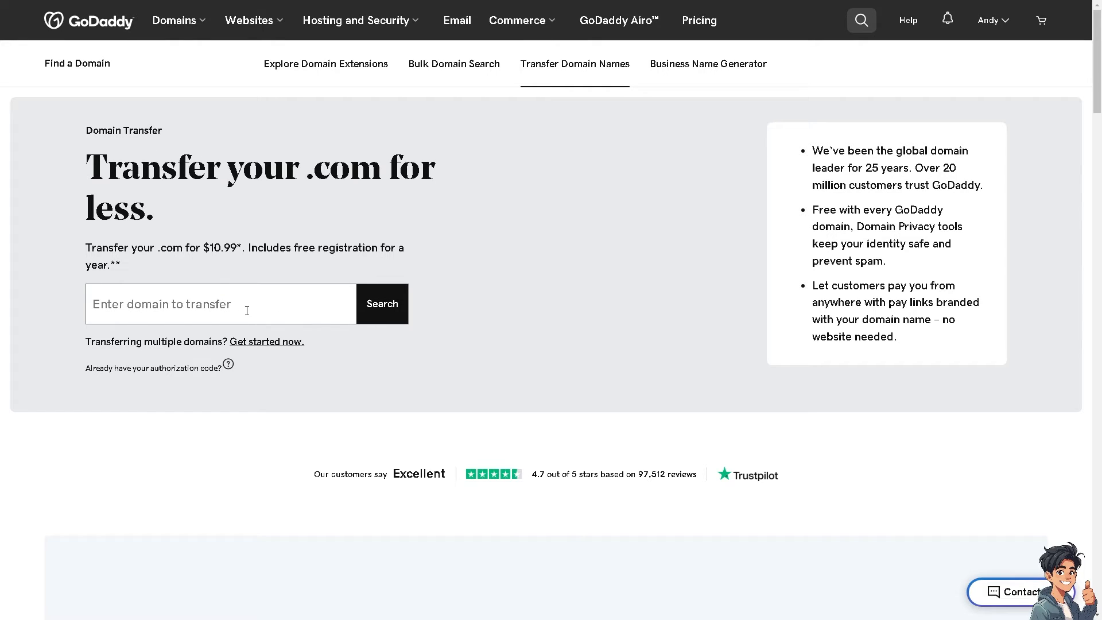
mouse_move(567, 148)
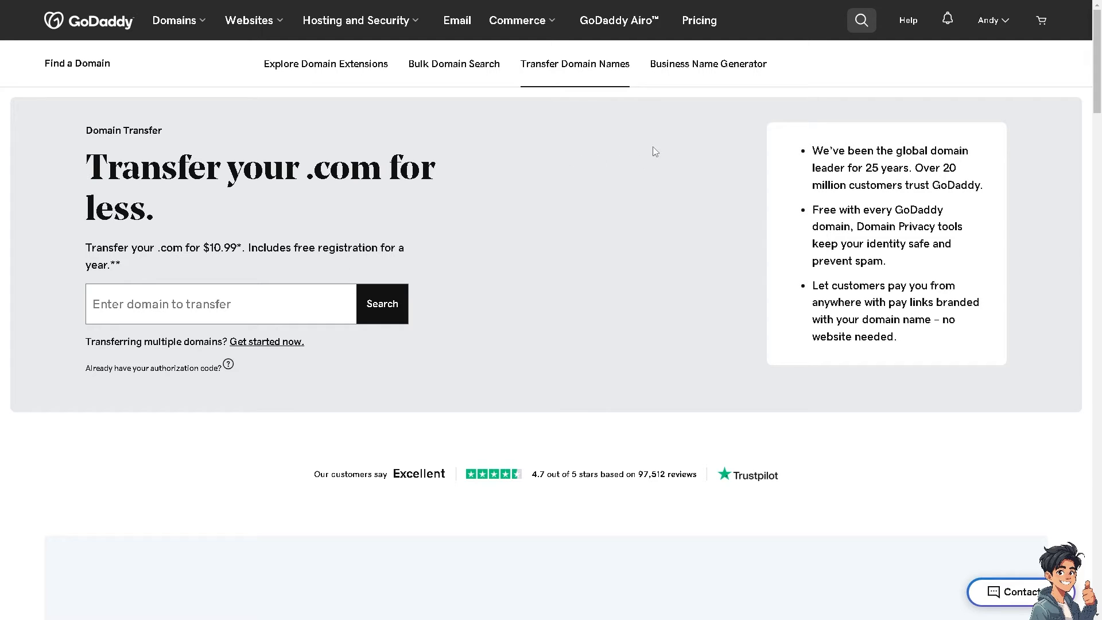
- Reach My Products from the account dropdown to list the owned domains
click(991, 19)
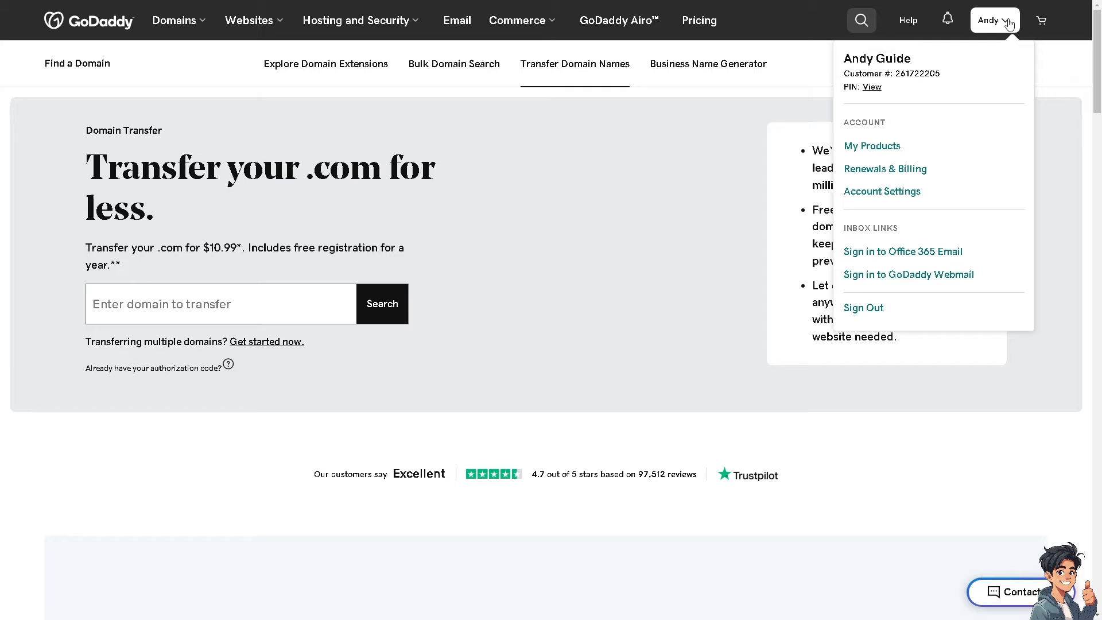
mouse_move(872, 145)
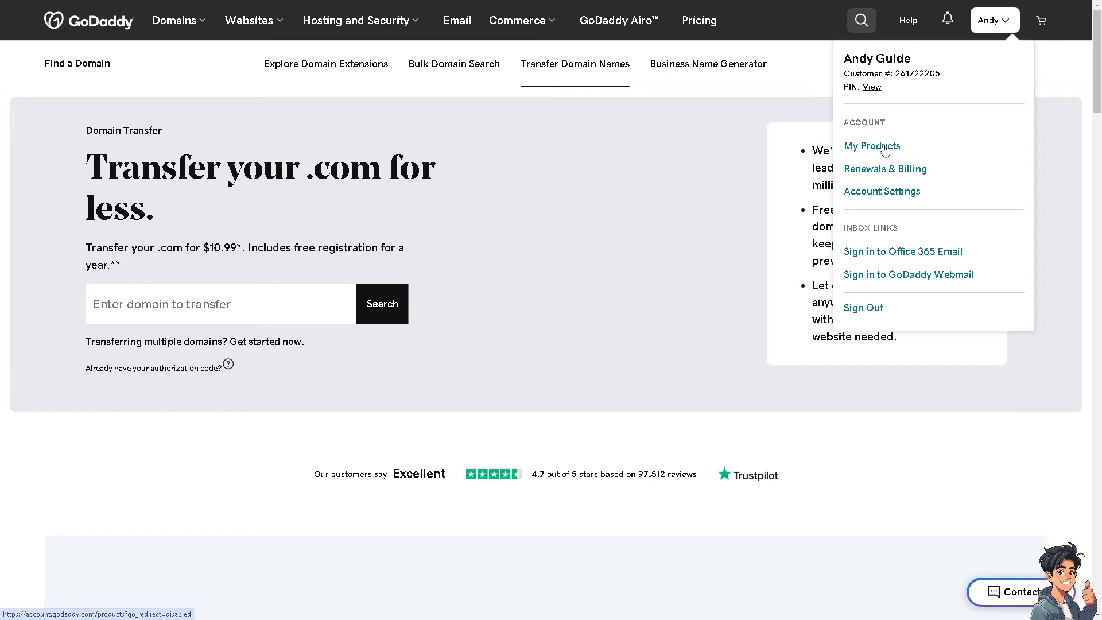
click(872, 146)
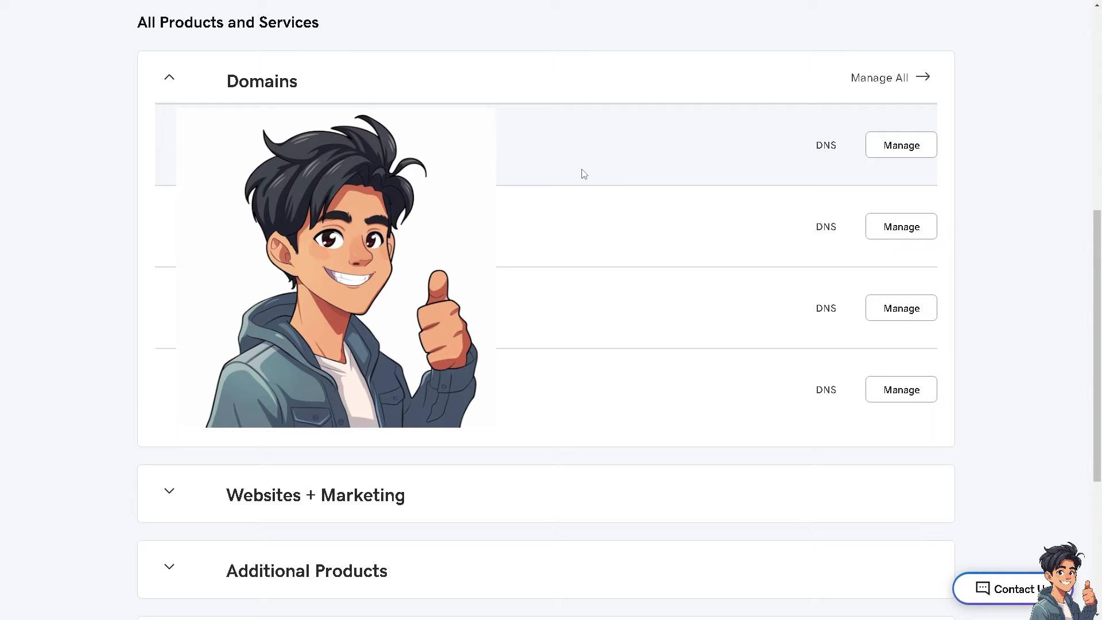
mouse_move(872, 192)
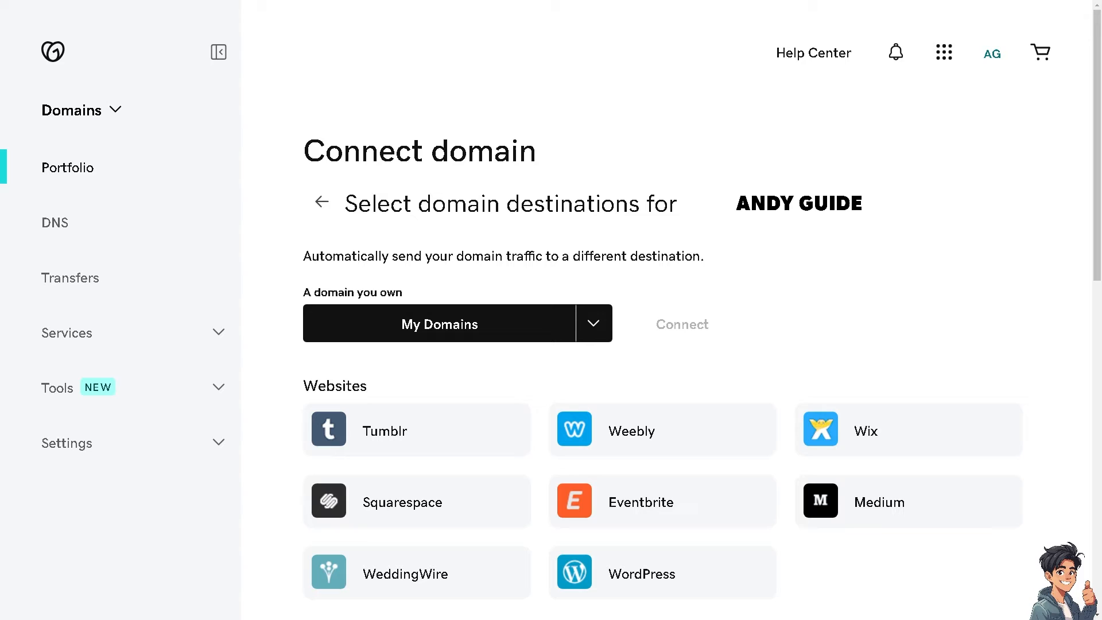
mouse_move(776, 246)
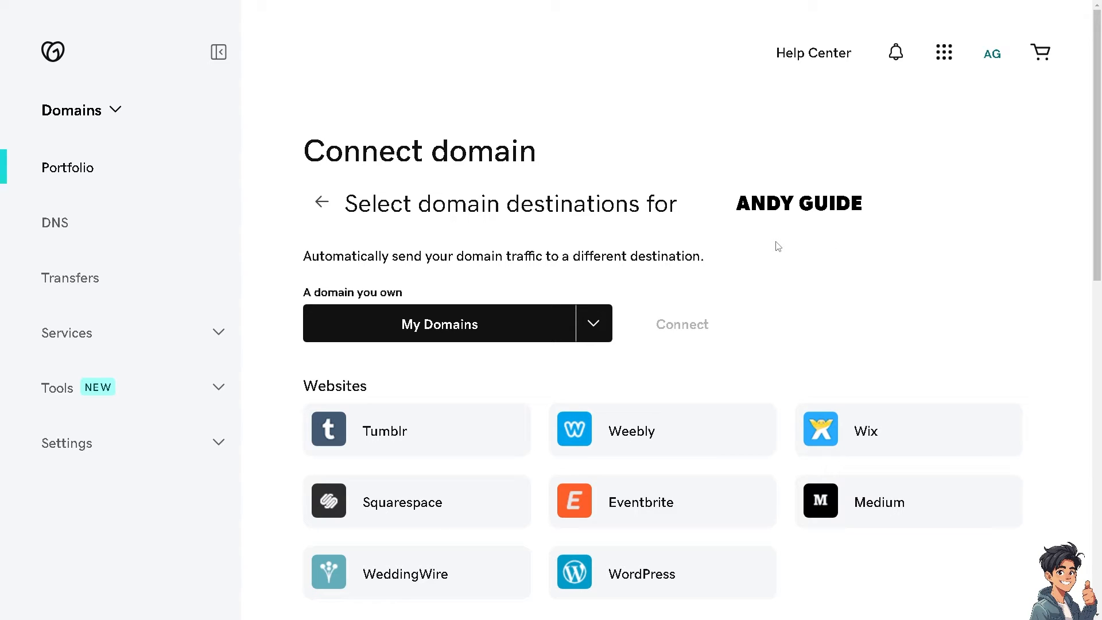
mouse_move(773, 242)
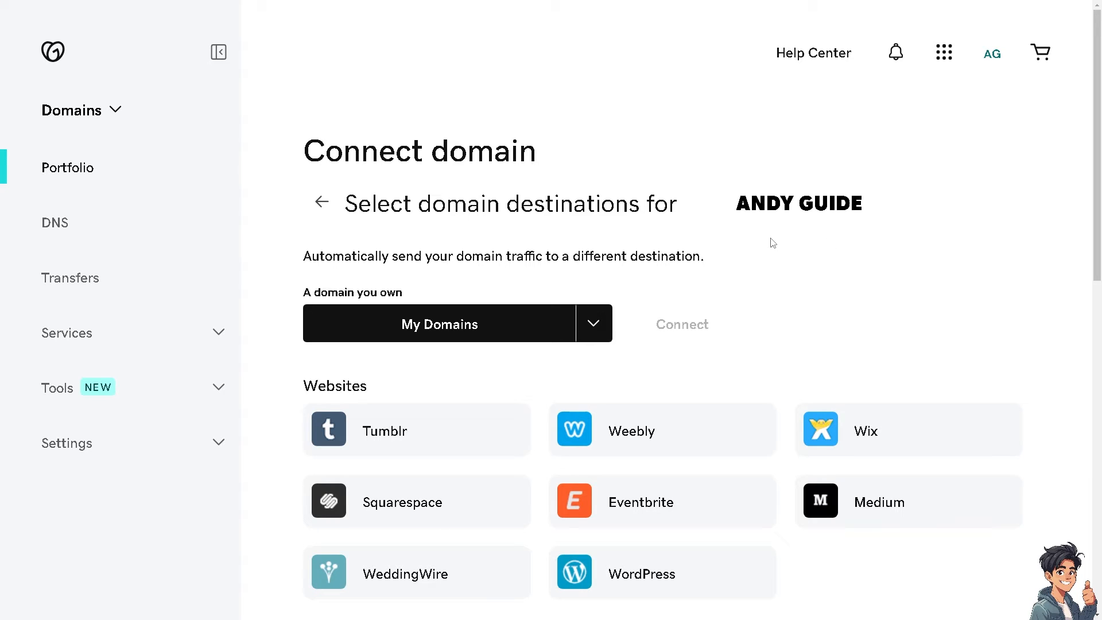
mouse_move(529, 348)
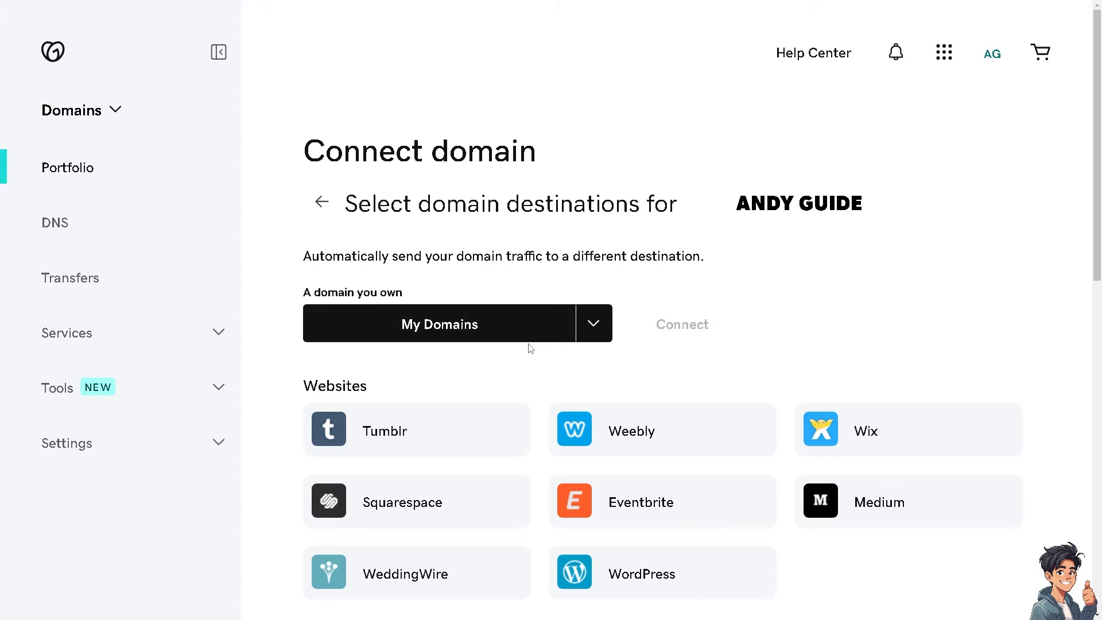
mouse_move(470, 403)
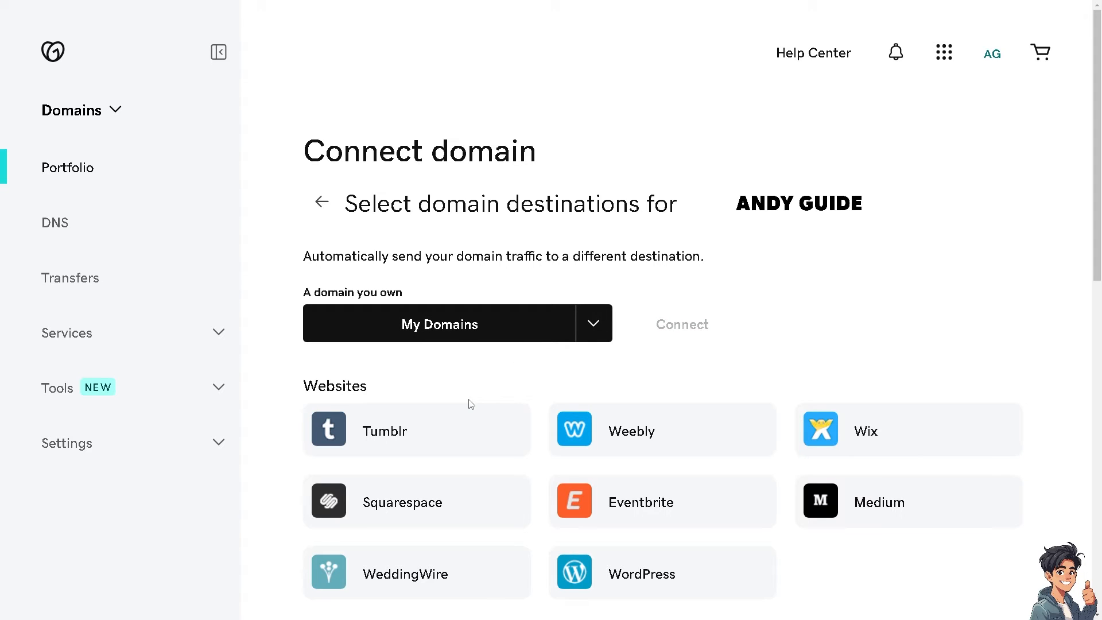
mouse_move(435, 433)
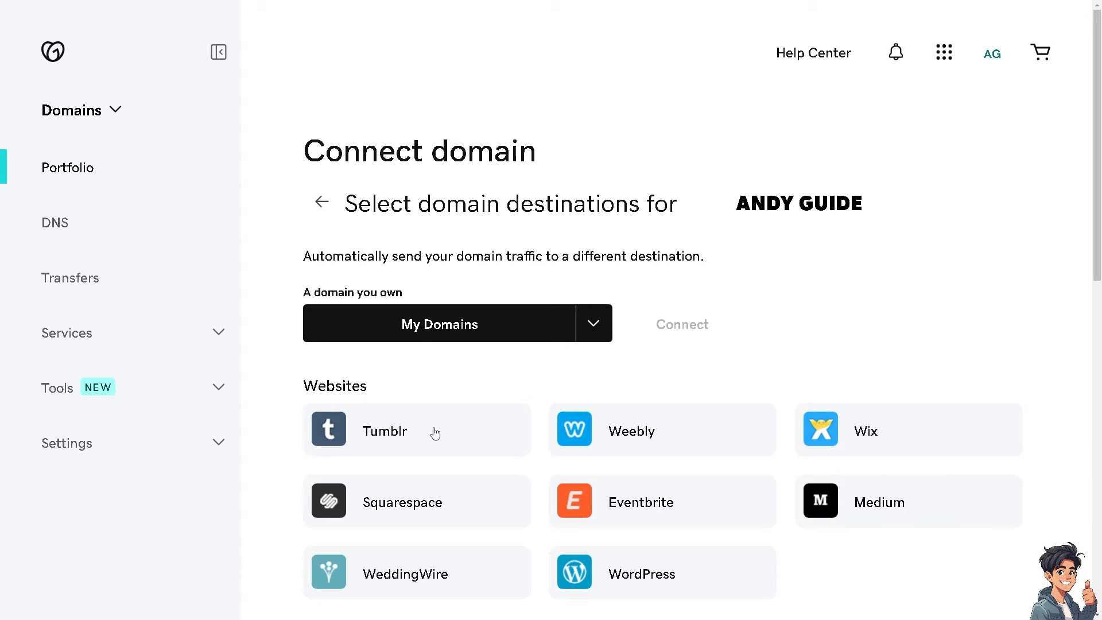
mouse_move(1001, 367)
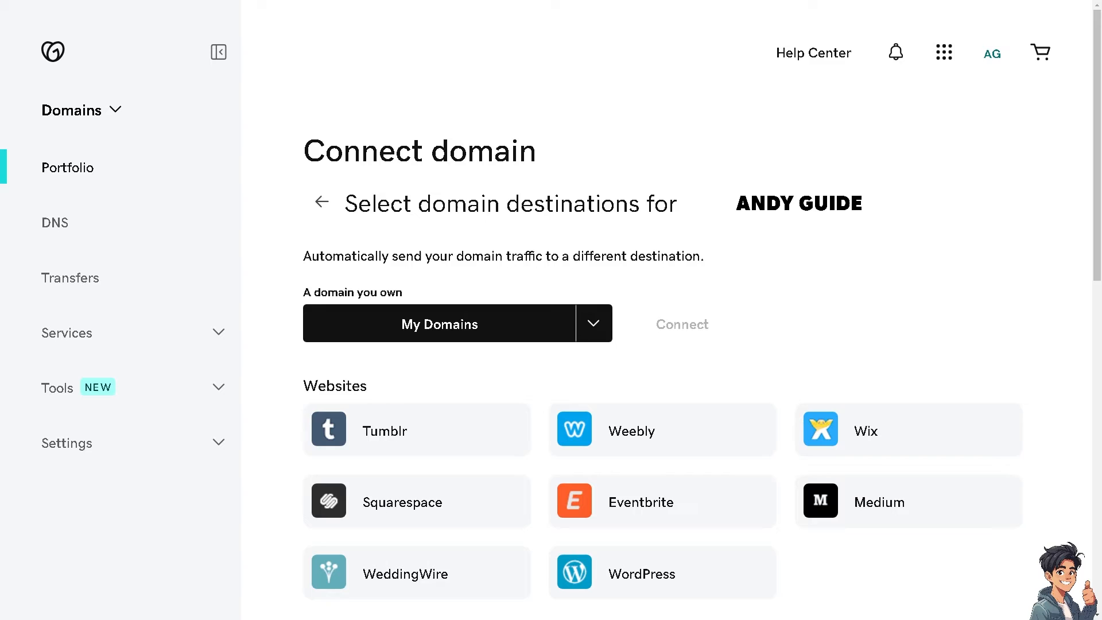
- Scroll the Connect domain page down to the Online Stores section
scroll(down, 3)
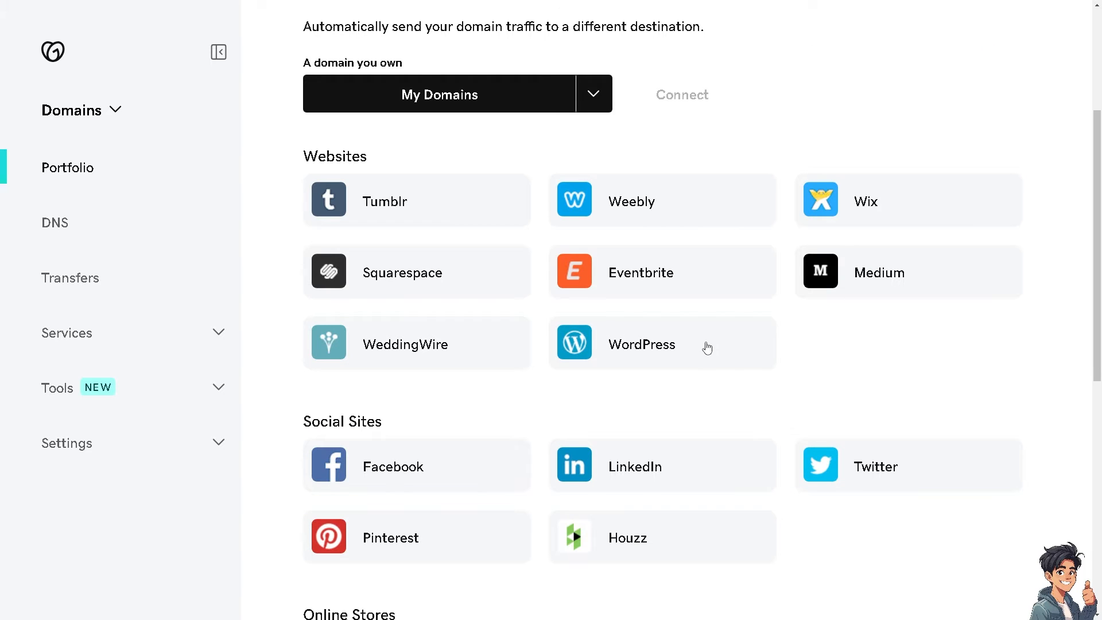
scroll(down, 3)
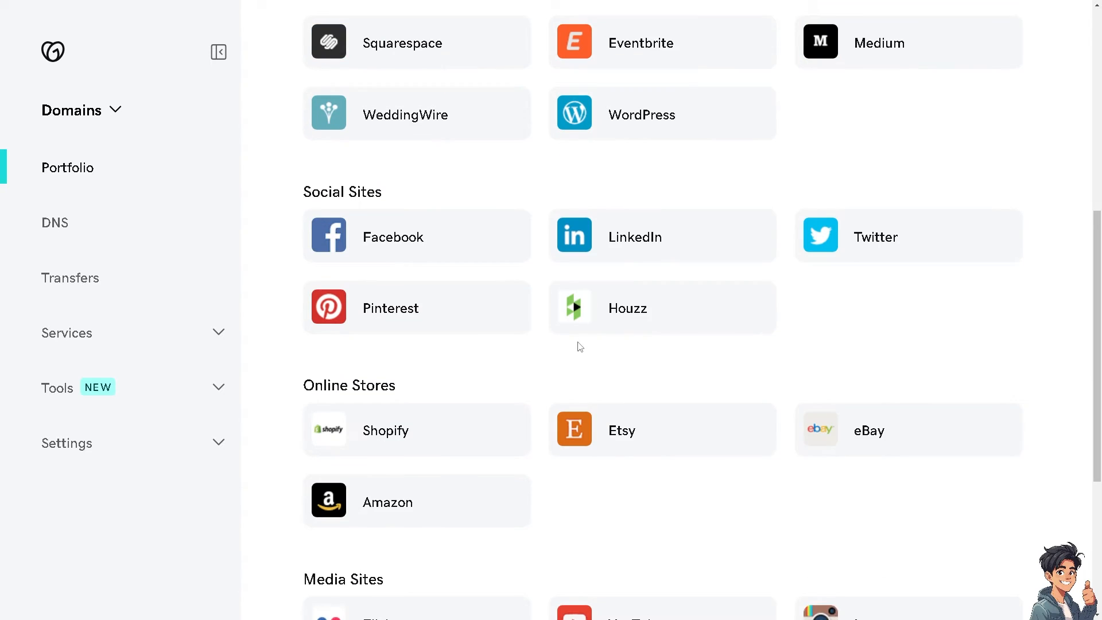
mouse_move(346, 437)
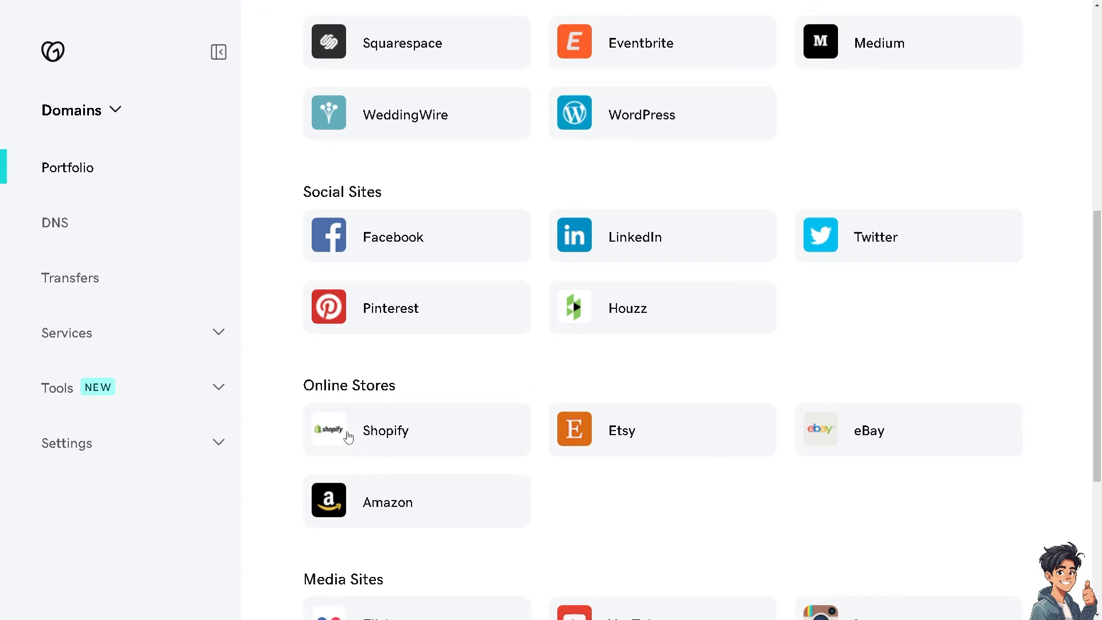
- Select Shopify as destination, view its advanced connection details, then continue down the destination list
click(386, 431)
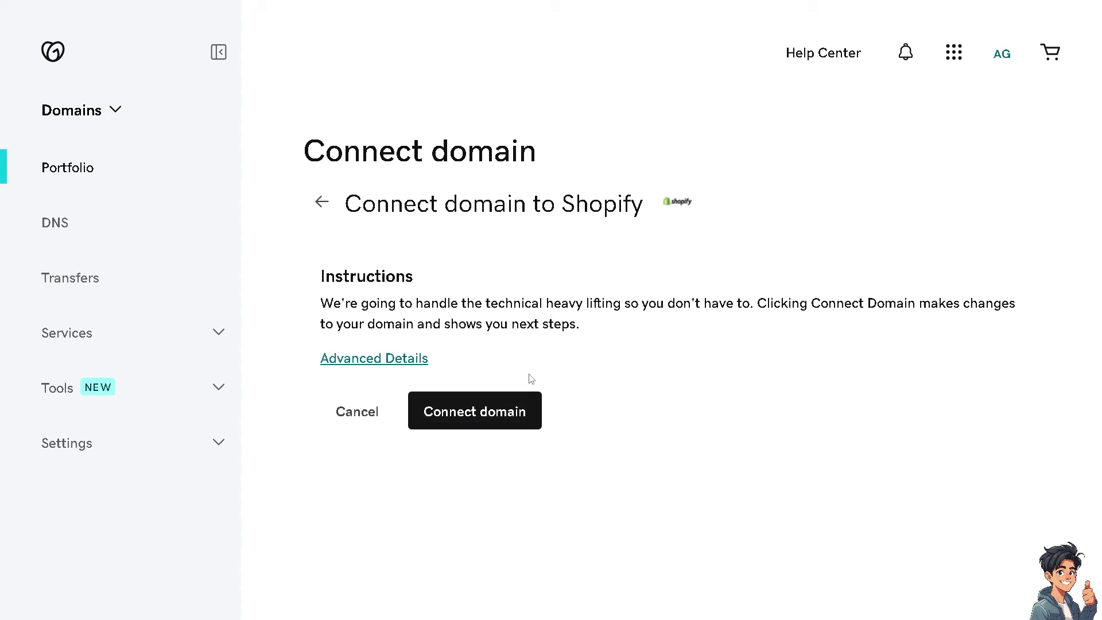
mouse_move(473, 356)
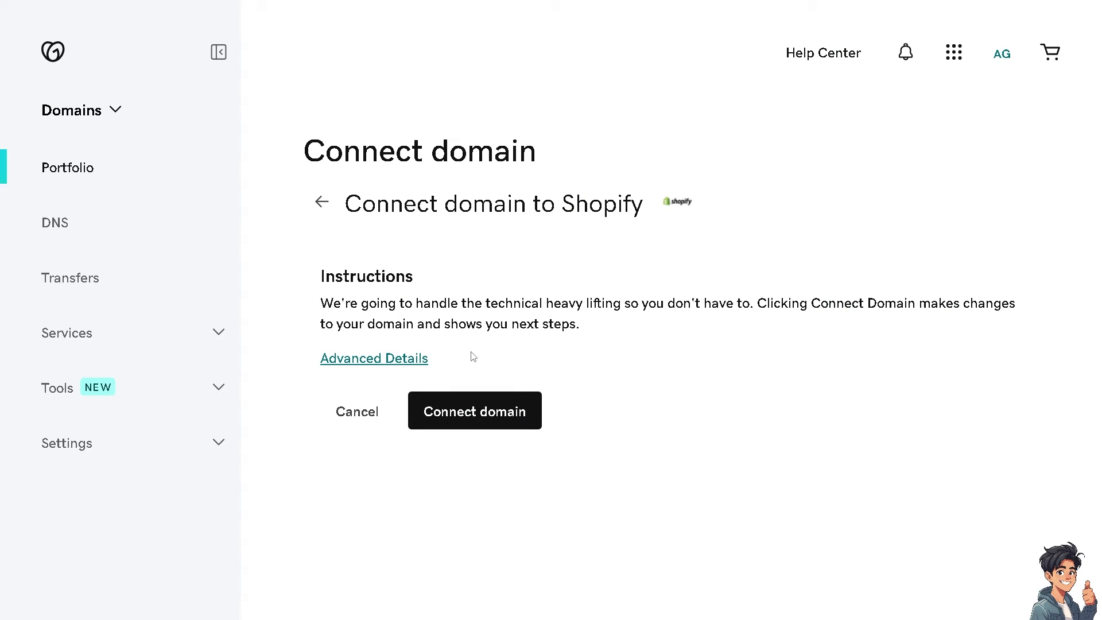
mouse_move(415, 343)
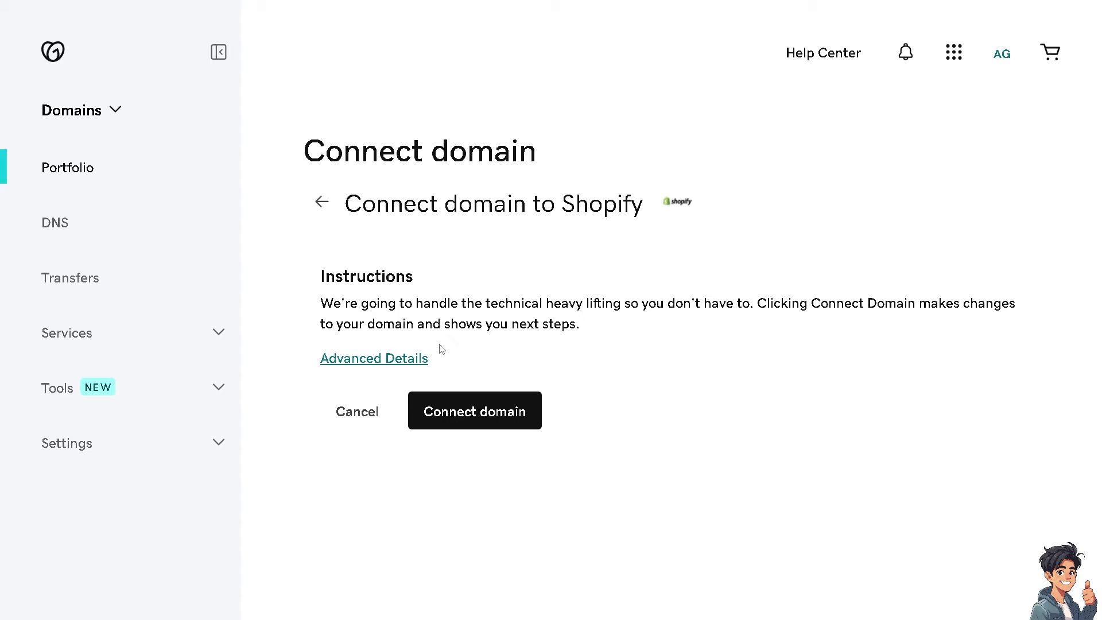
mouse_move(393, 360)
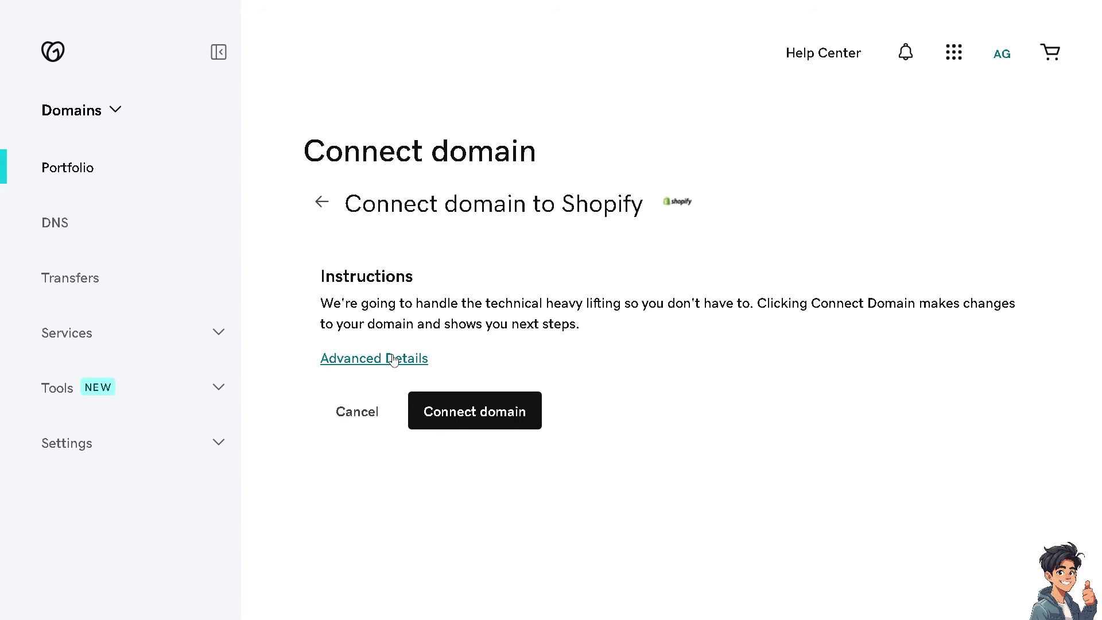
click(374, 358)
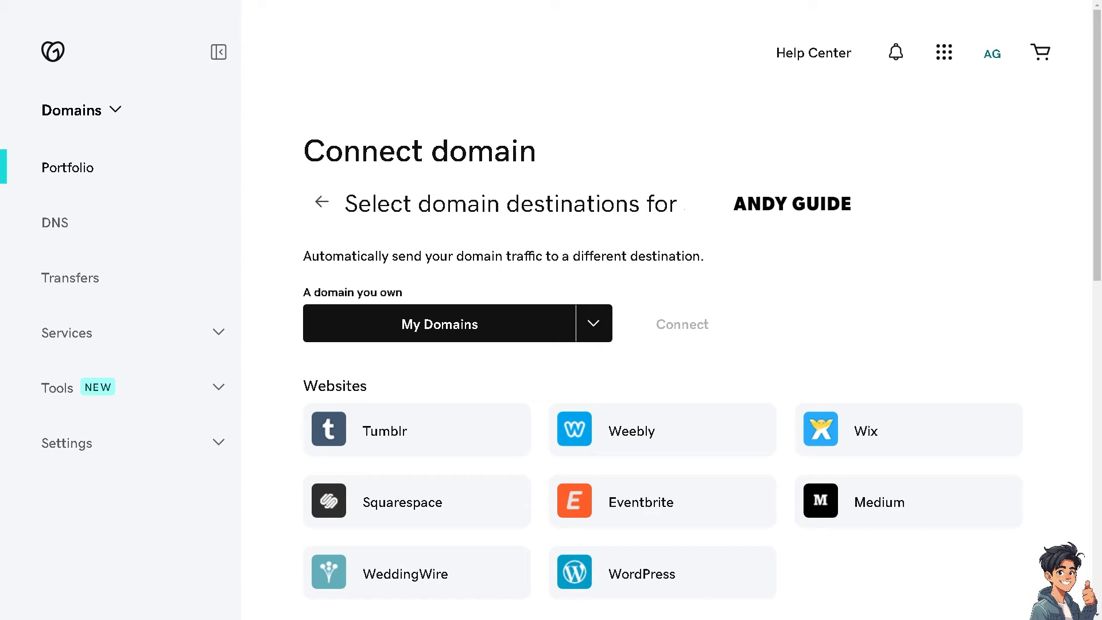
scroll(down, 3)
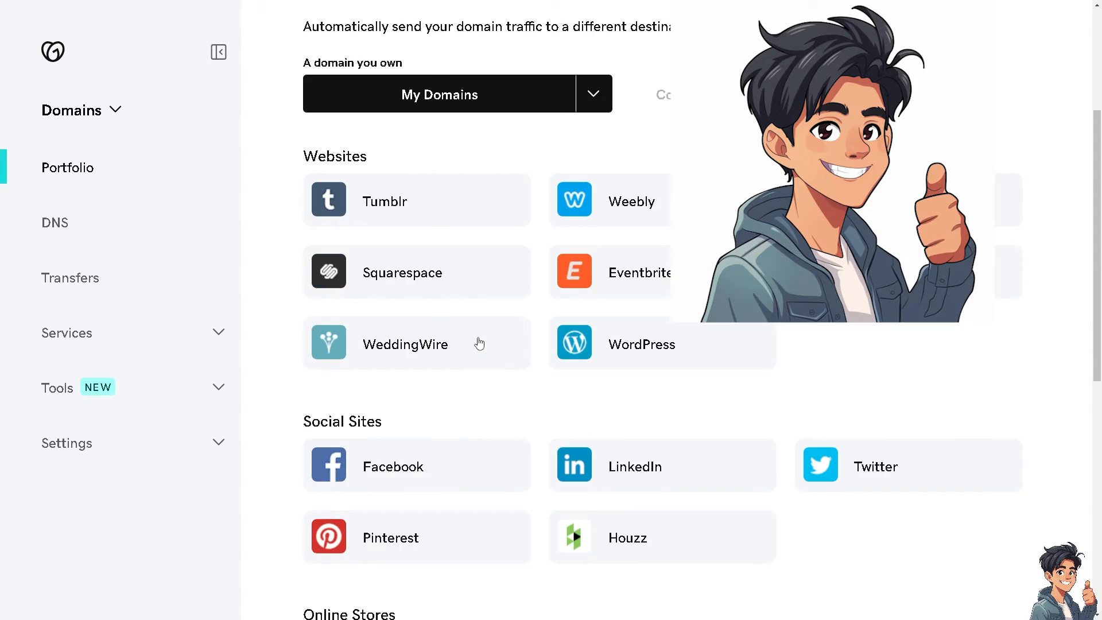
scroll(down, 3)
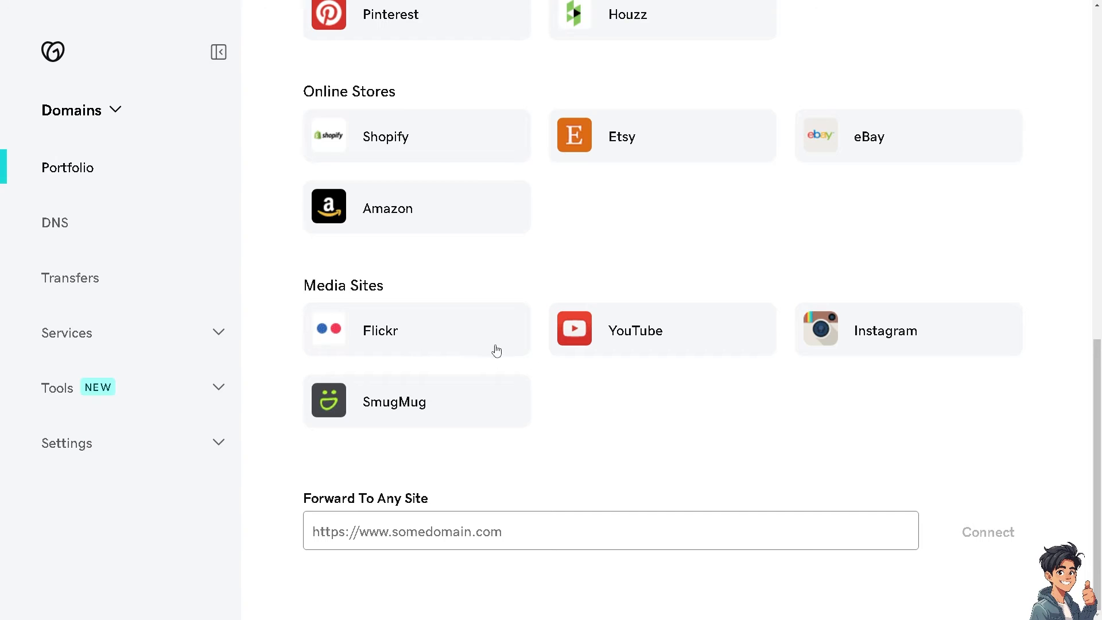
- Choose the Shopify tile and connect the domain, reaching the remaining-steps instructions
click(386, 137)
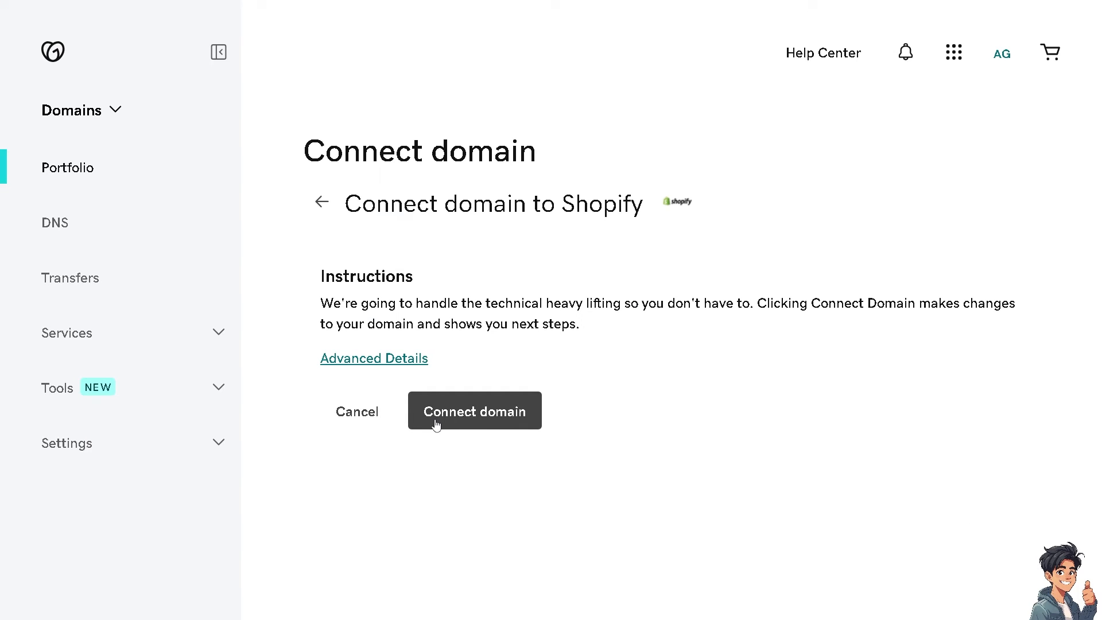
click(474, 411)
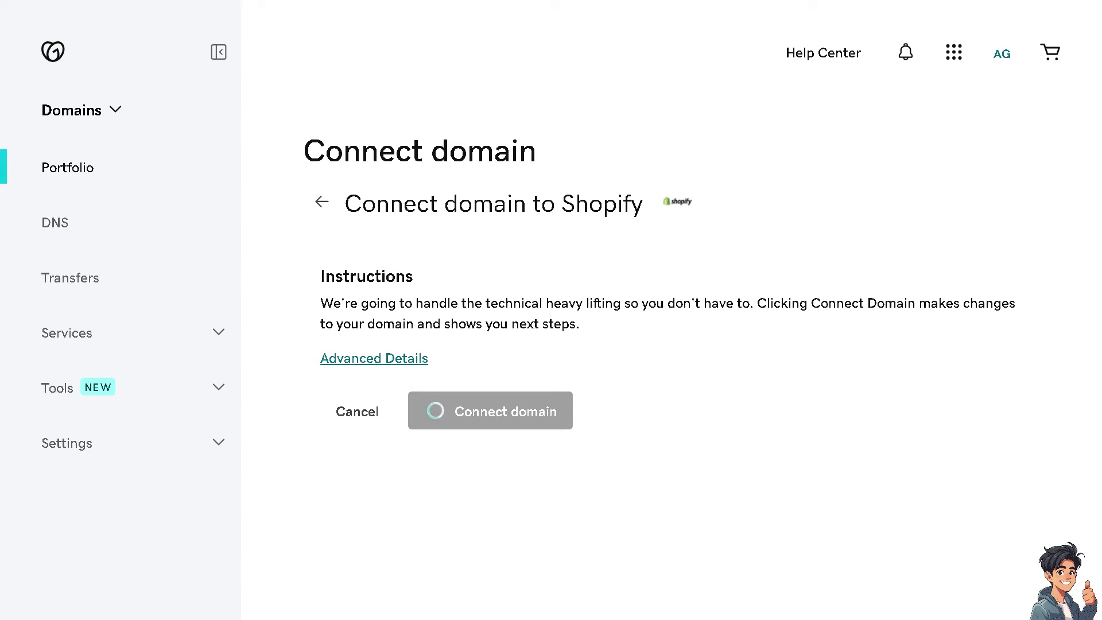
click(490, 411)
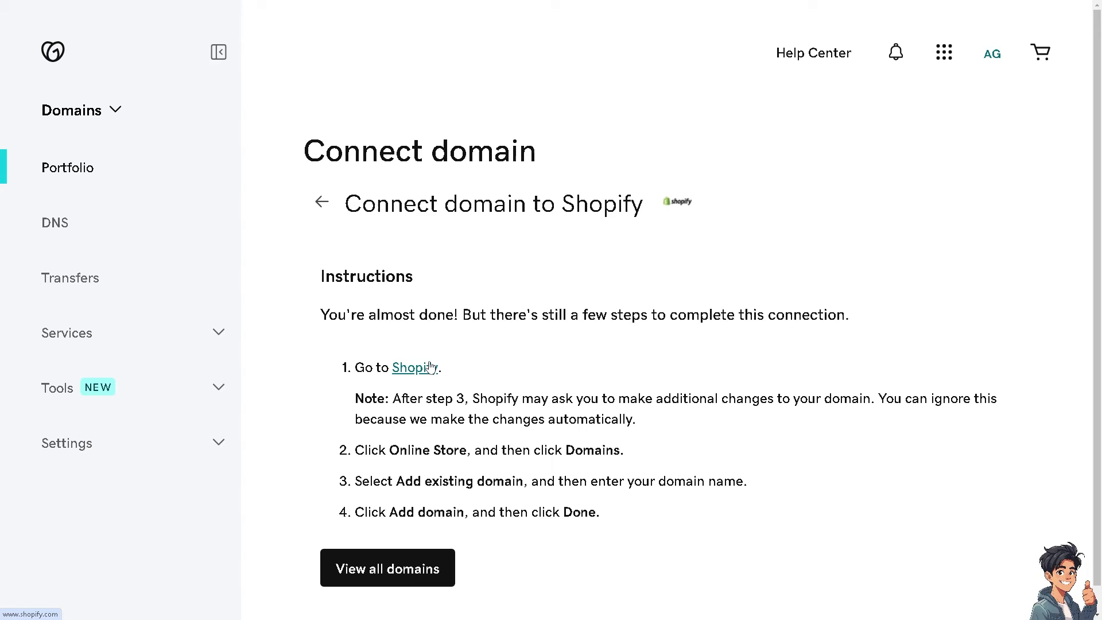
mouse_move(413, 445)
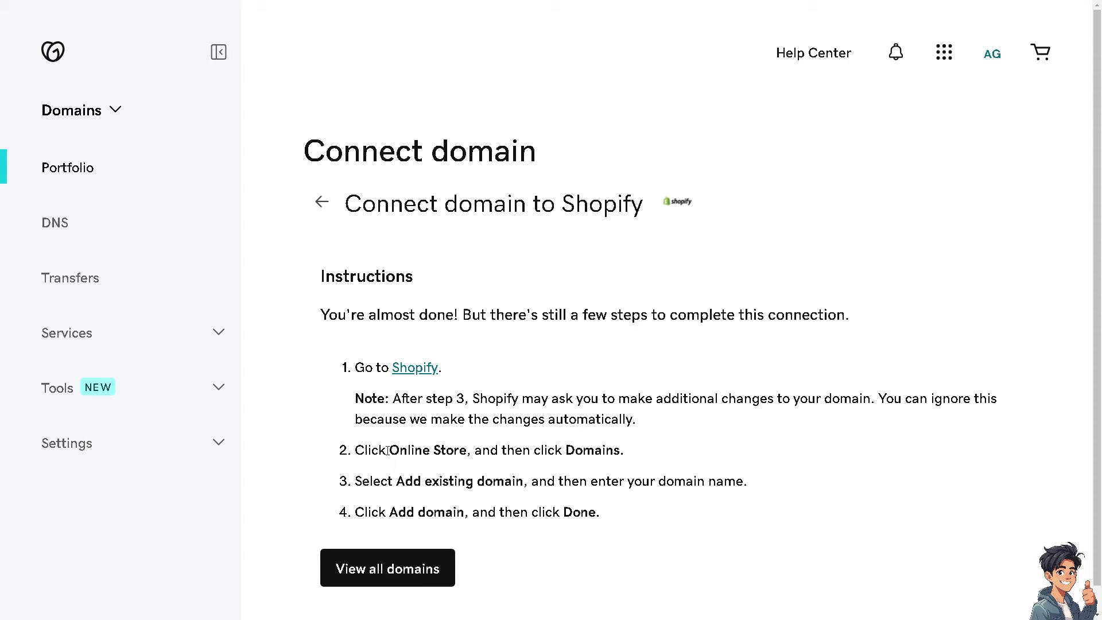
double_click(365, 450)
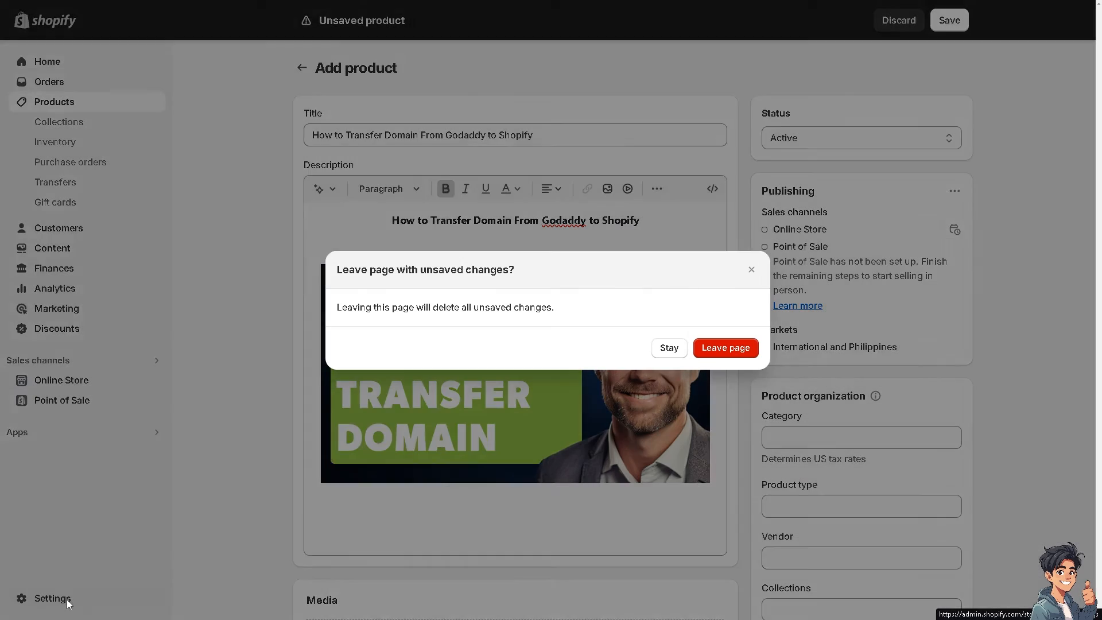
- Leave the unsaved product, go to Domains settings and start Connect existing domain
click(726, 348)
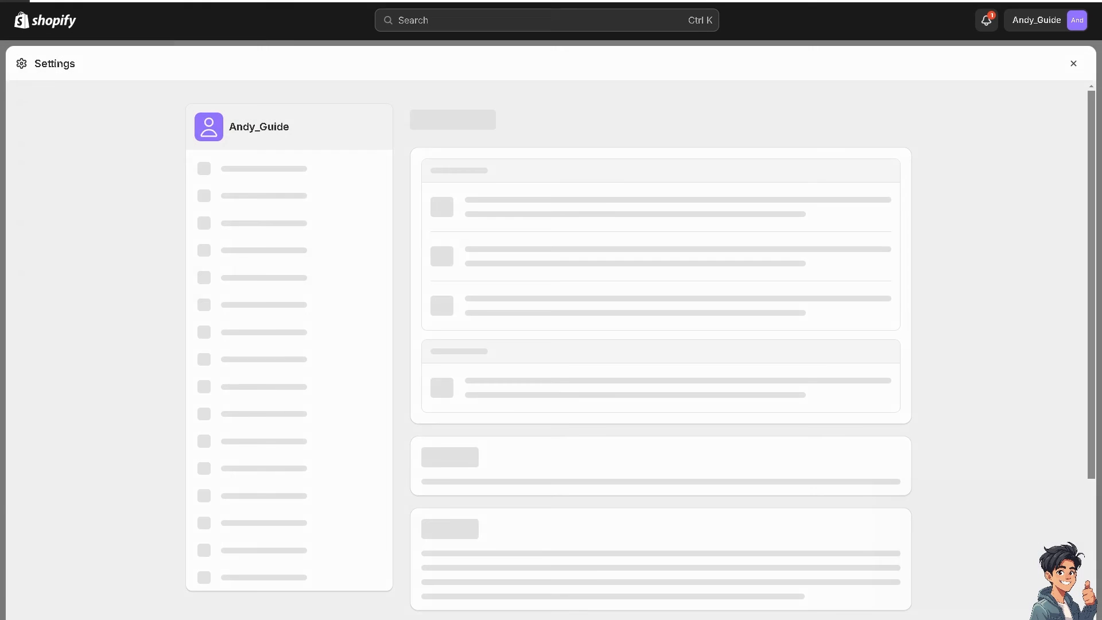
click(236, 466)
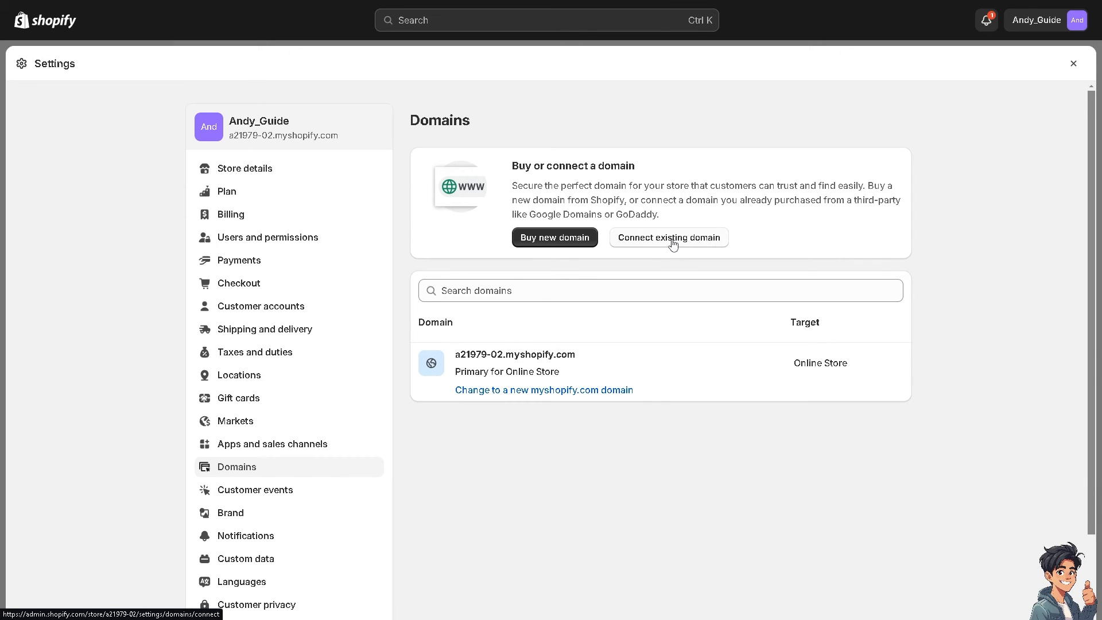
click(668, 237)
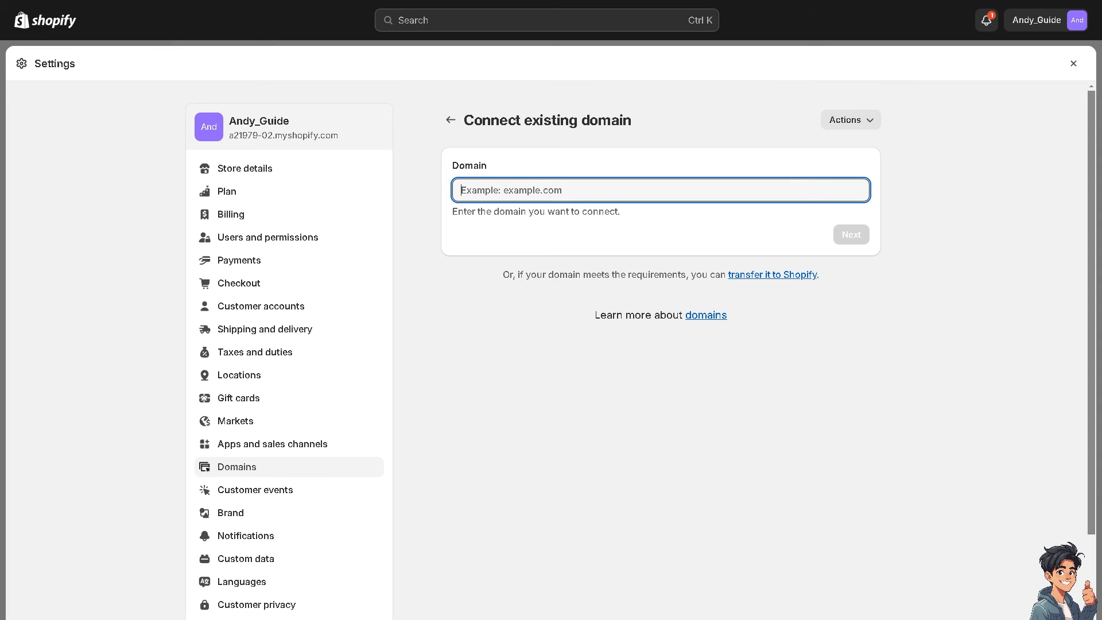
- Enter 'ANDY GUIDE' as the domain, submit it with Next, and follow the settings instructions
text(ANDY GUIDE)
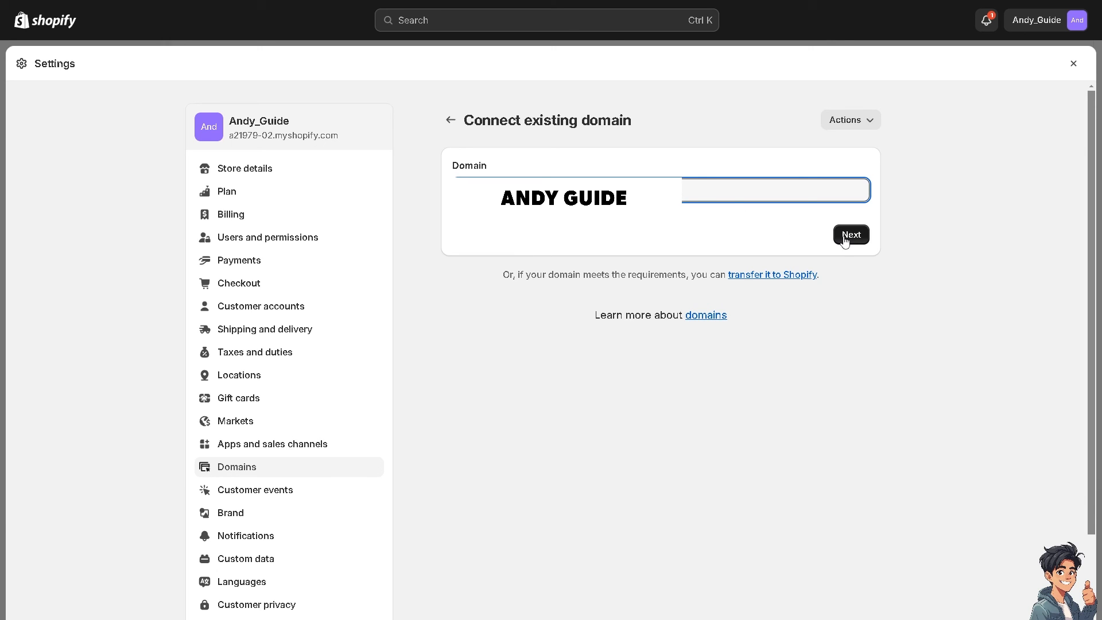
click(850, 234)
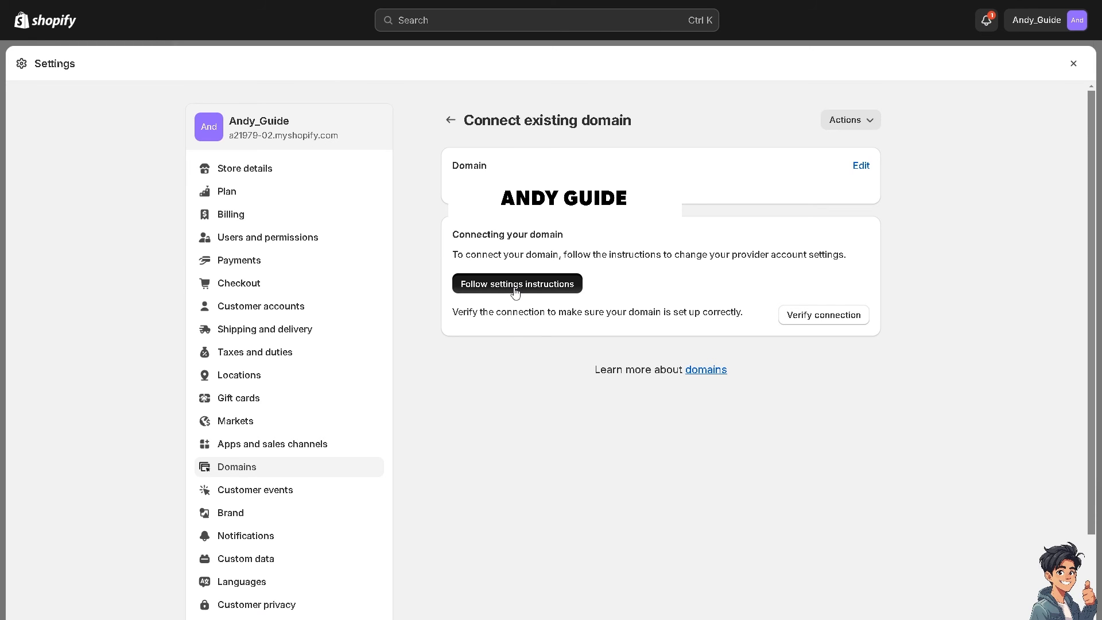
click(517, 283)
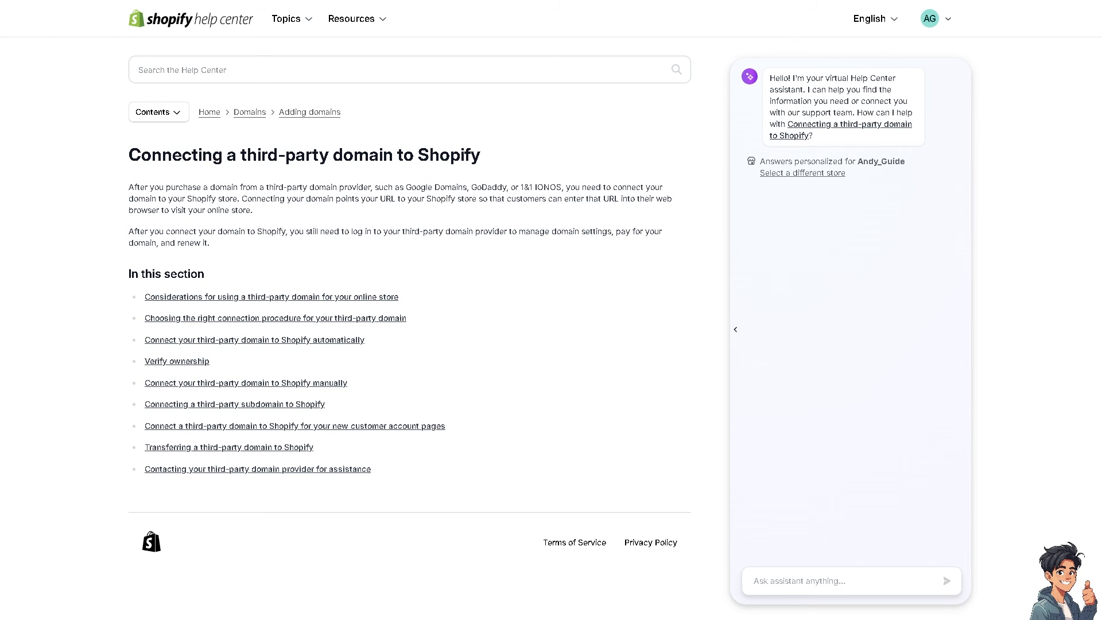
mouse_move(289, 135)
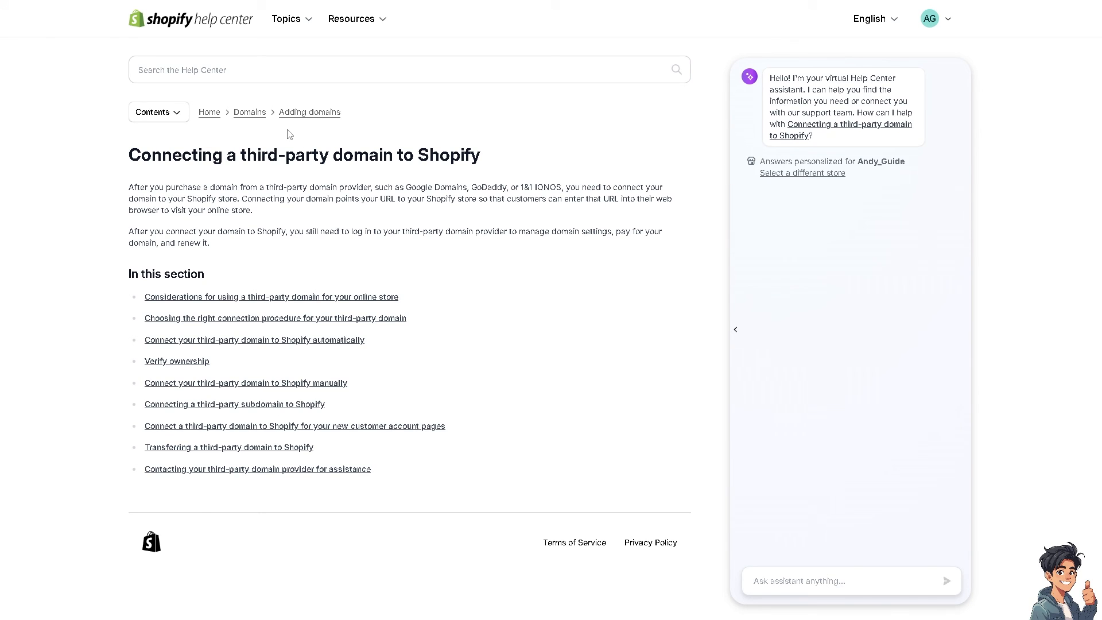
mouse_move(315, 125)
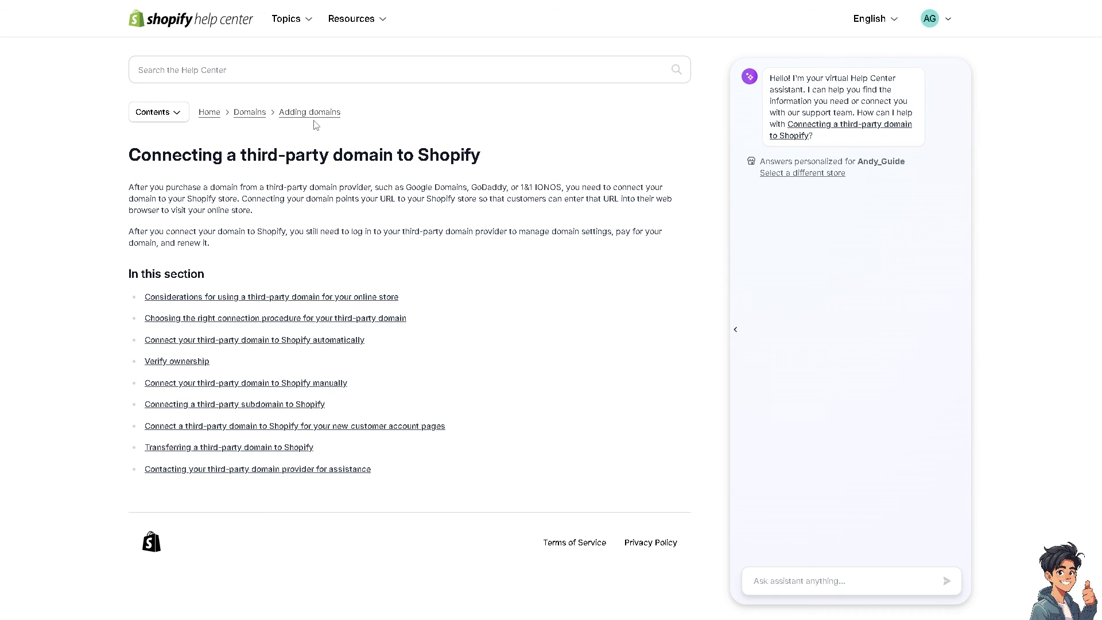
mouse_move(275, 141)
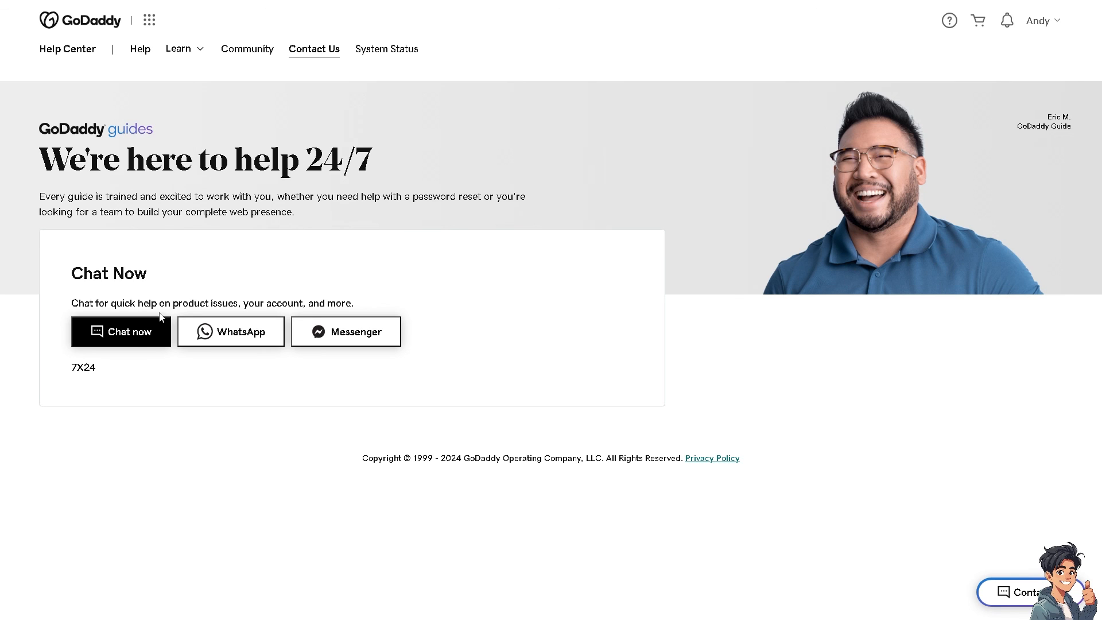
mouse_move(1028, 208)
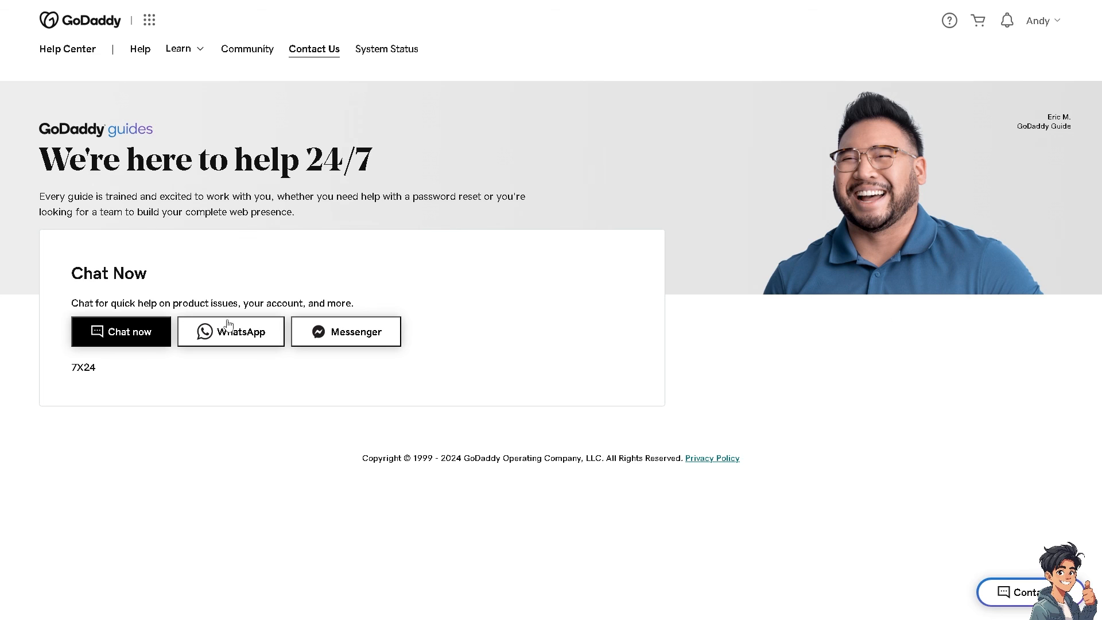
mouse_move(242, 344)
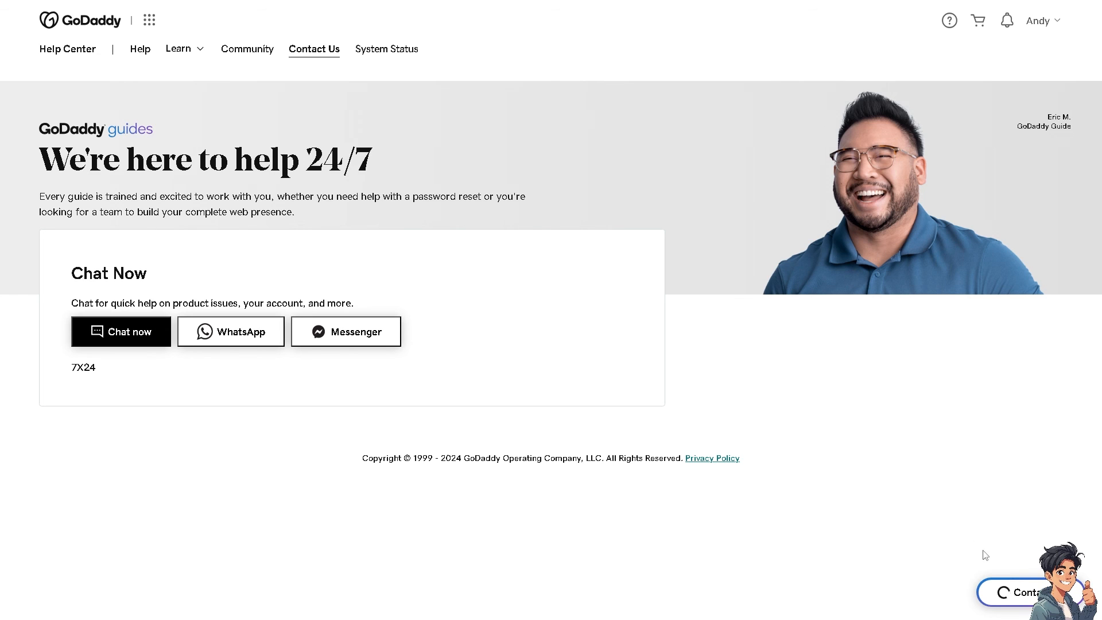
- Start the support chat and ask 'how to transfer domain from godaddy to shopify'
click(1027, 592)
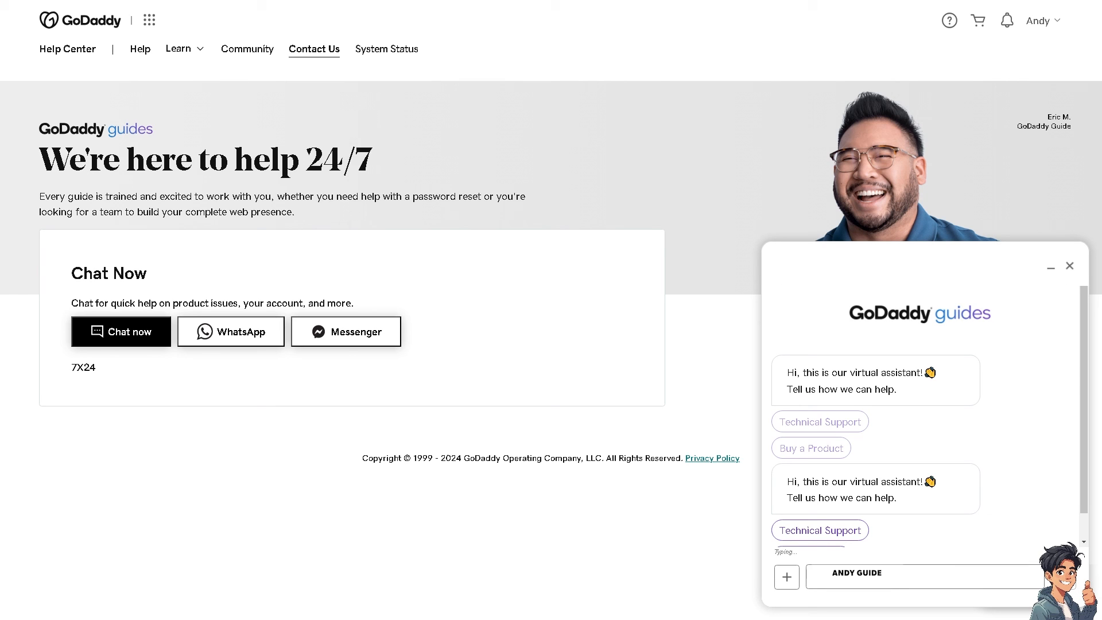
mouse_move(1045, 514)
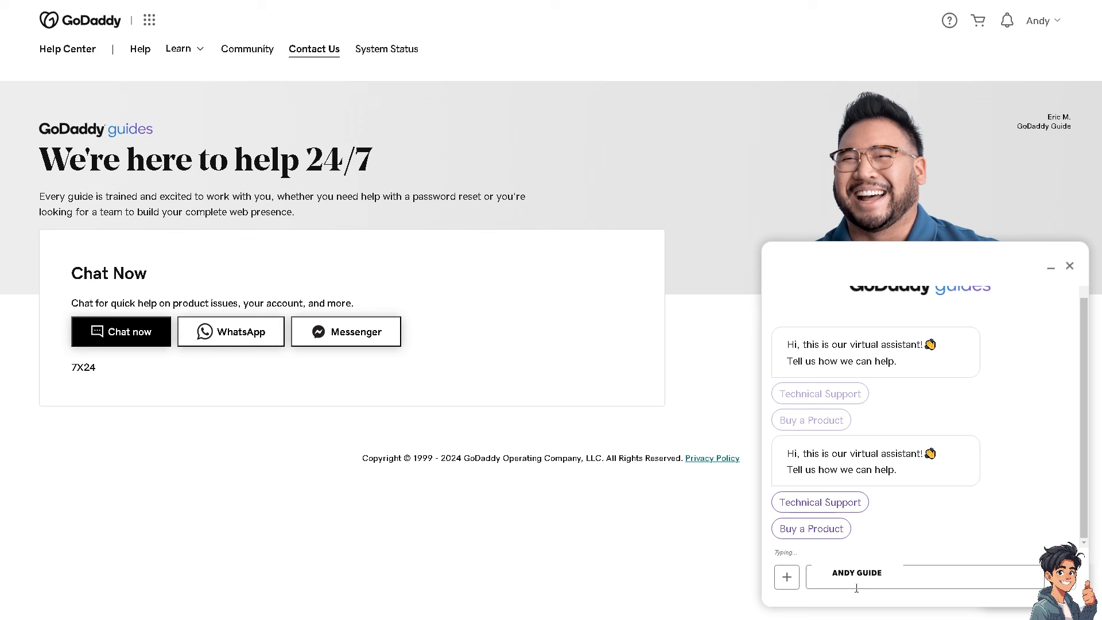
text(how to transfer domain from godaddy to shopify)
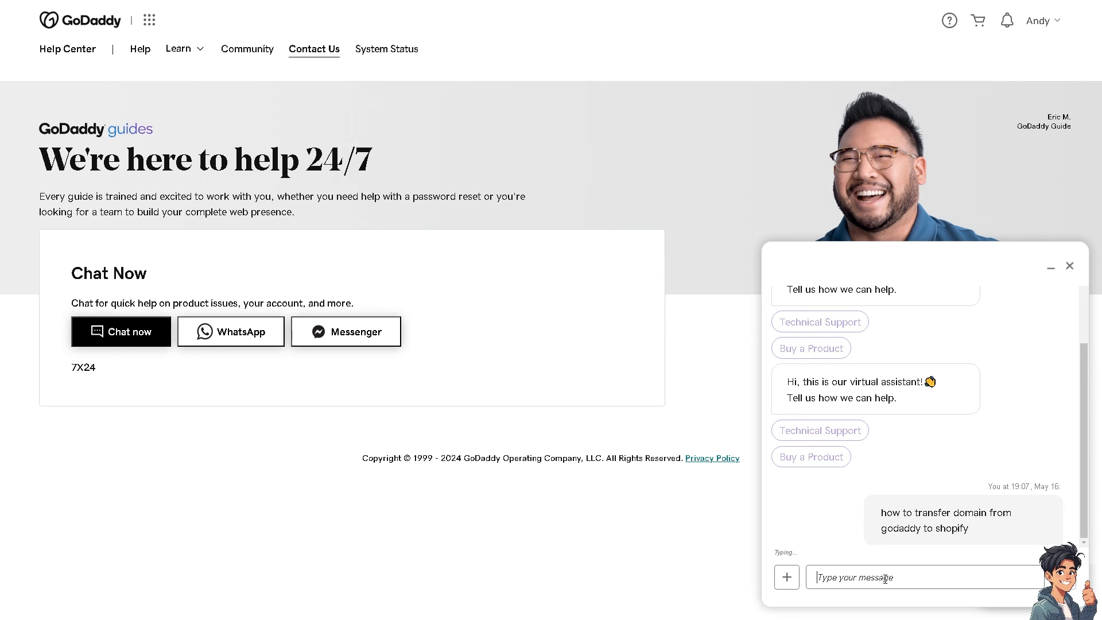